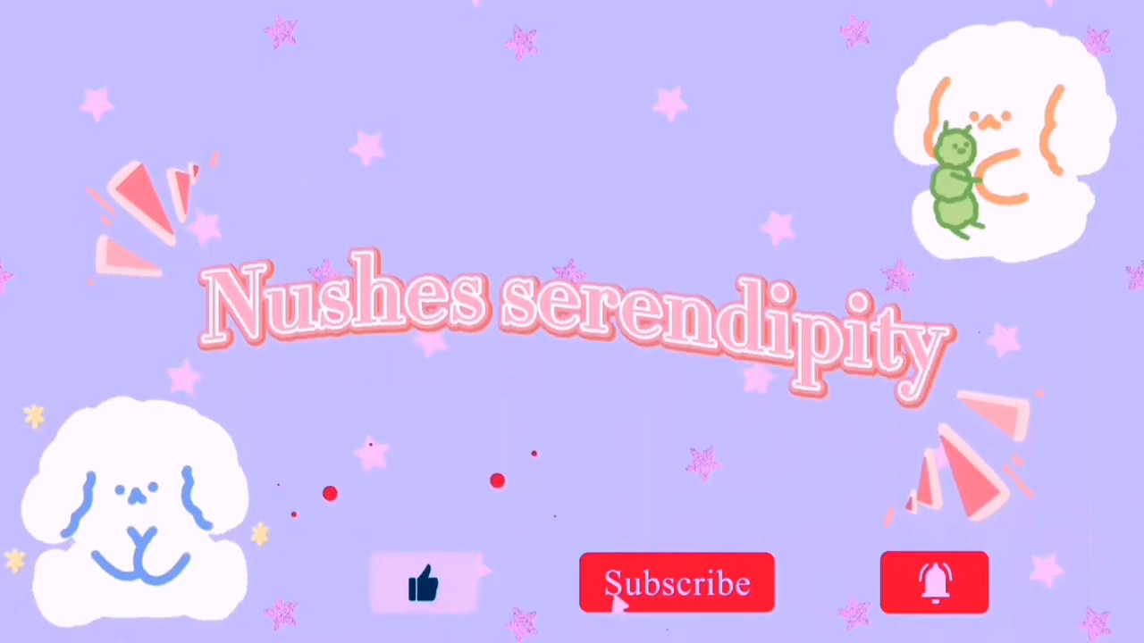
{"action": "left_click", "coordinate": [677, 584]}
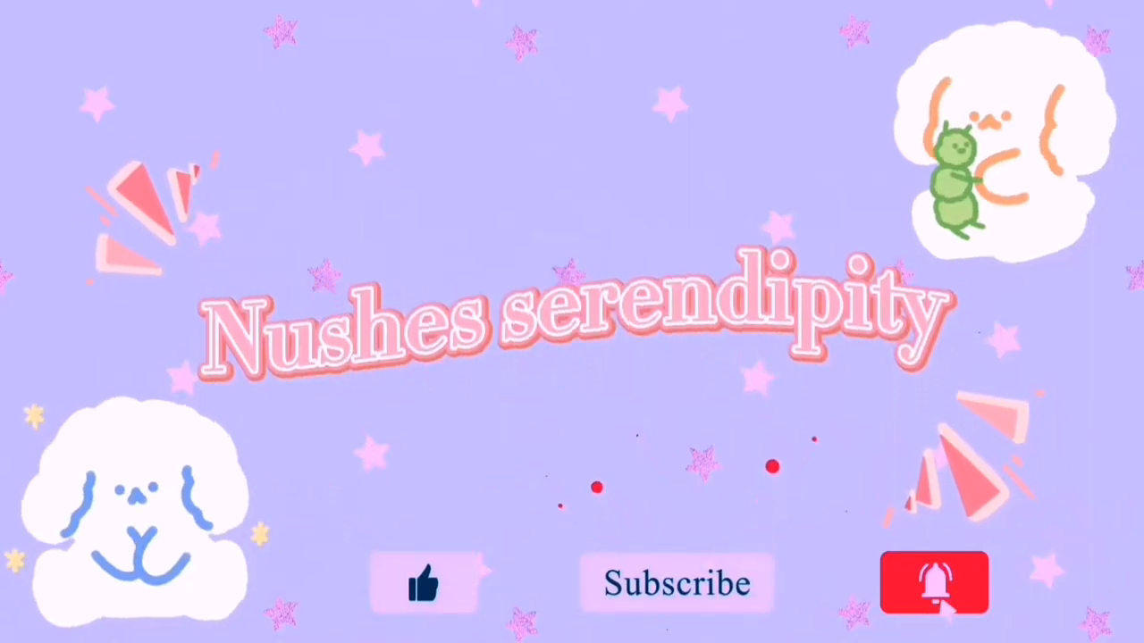